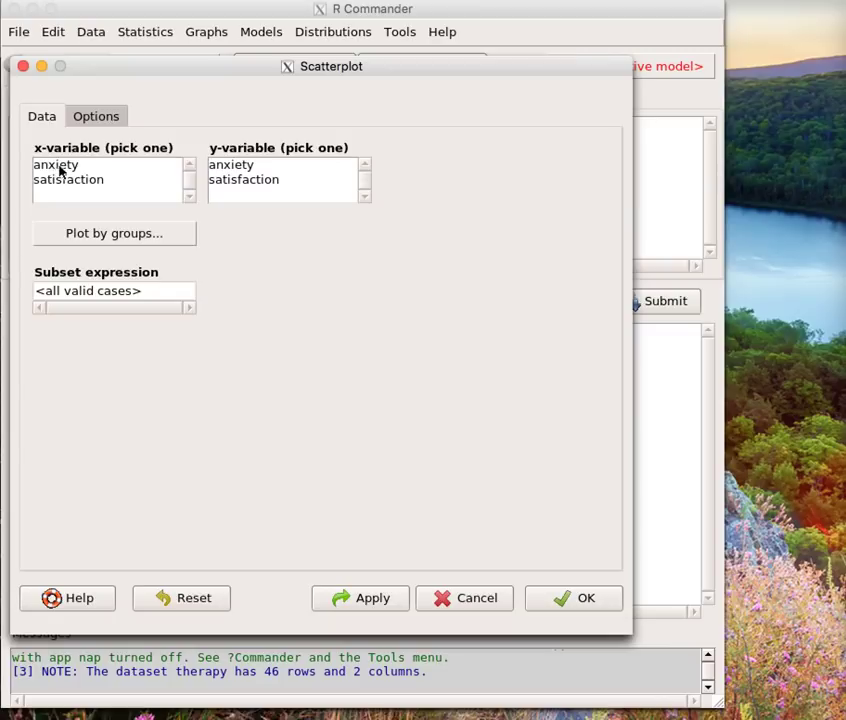
Choose anxiety as the x-variable and satisfaction as the y-variable for the scatterplot.
click(56, 164)
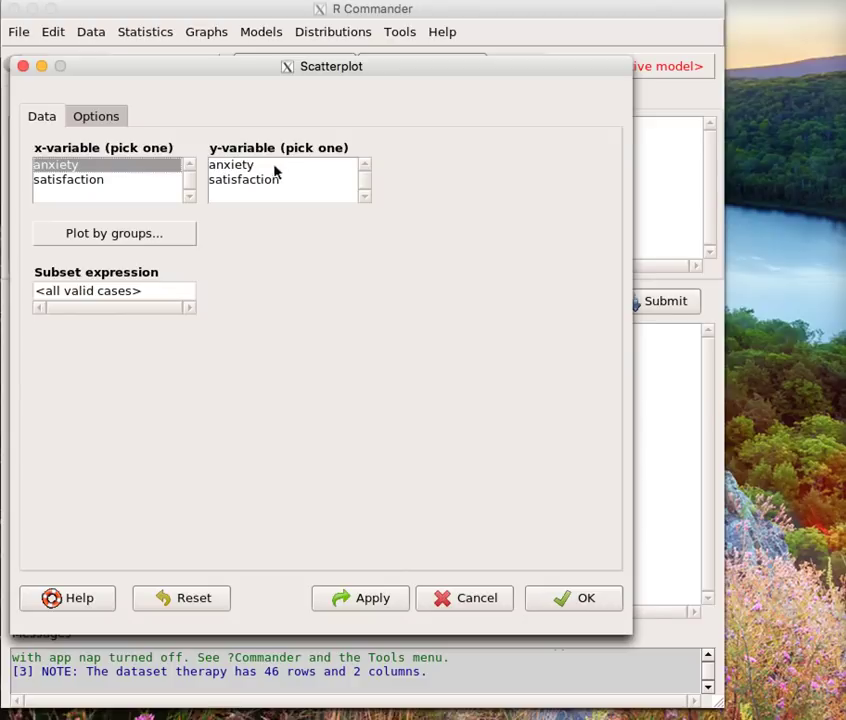
click(244, 180)
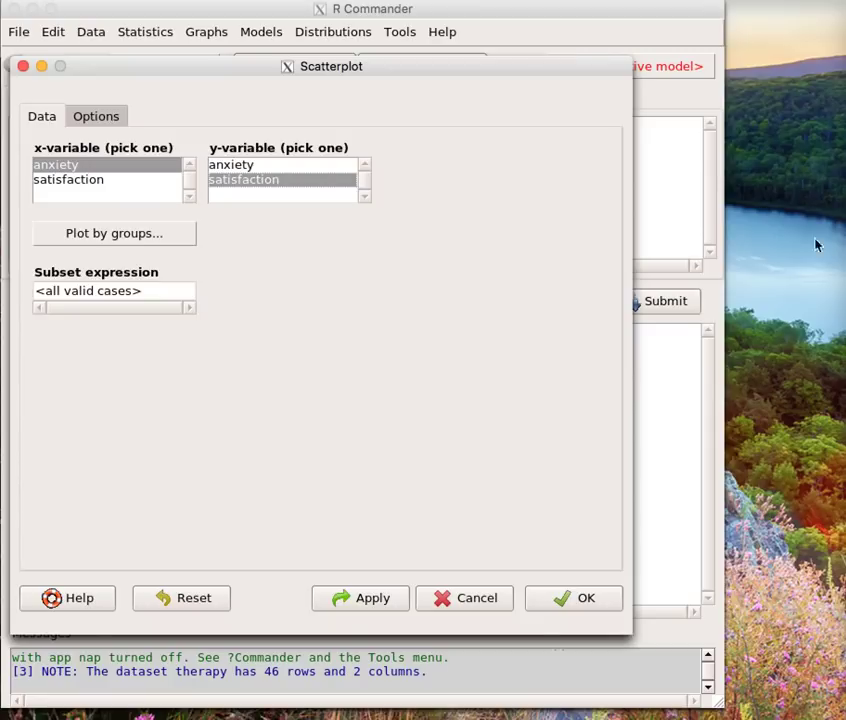
click(96, 116)
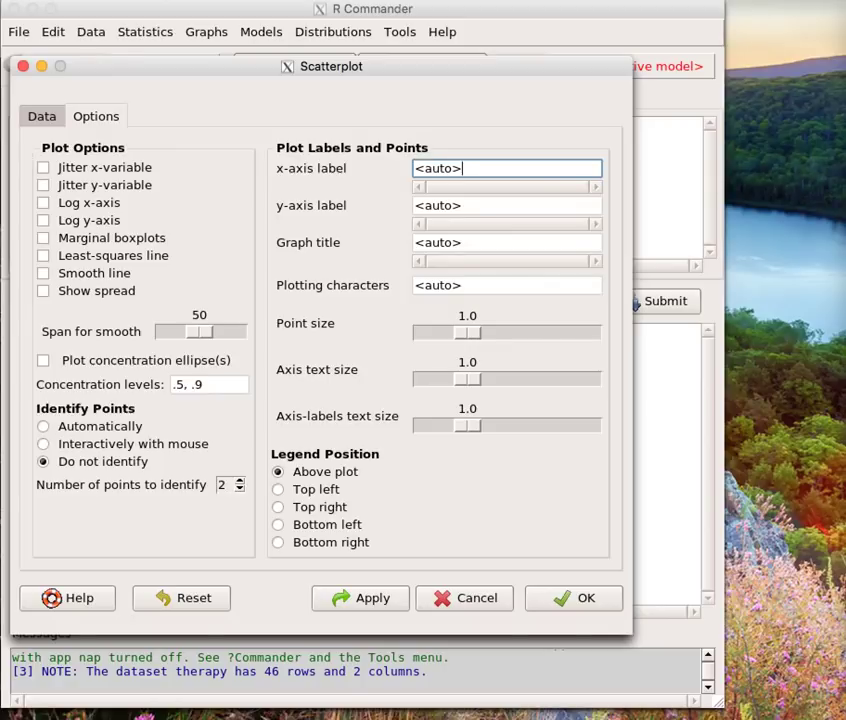
mouse_move(474, 234)
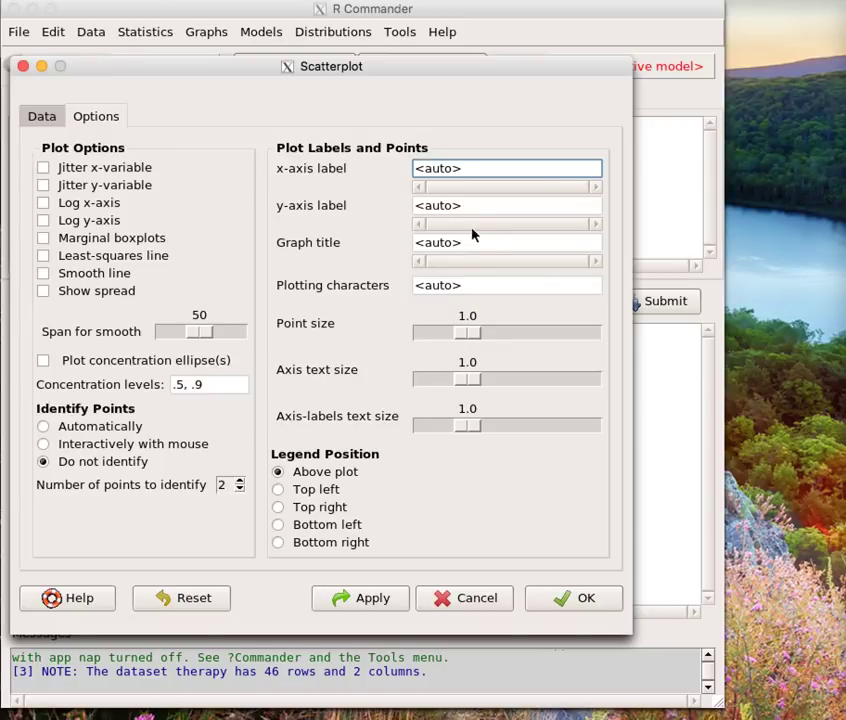
Title the plot 'Scatterplot of Patient Satisfaction and Anxiety Level by STATS 250 Demo' and draw it.
click(508, 242)
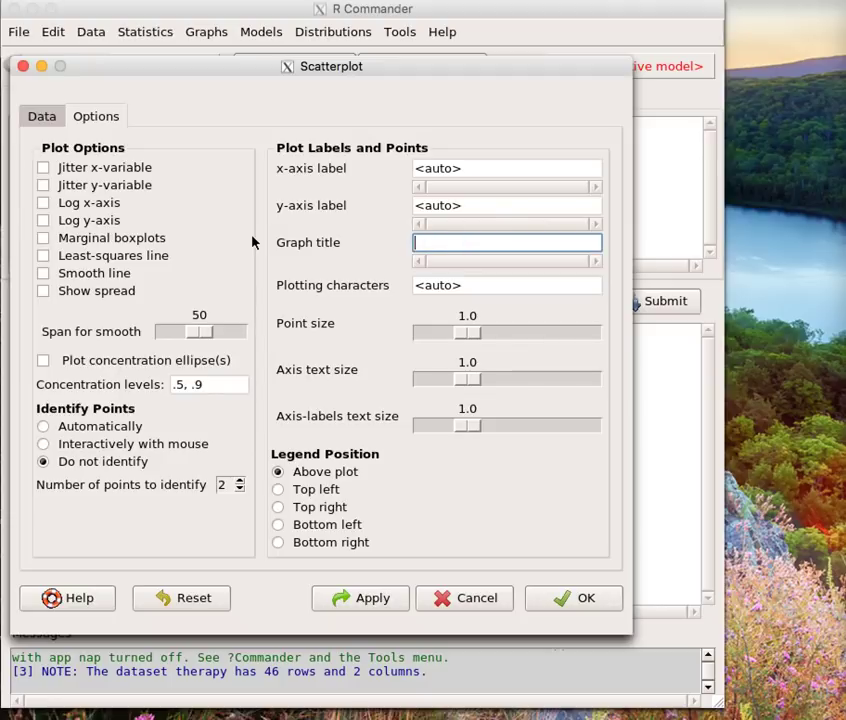
text(Scatterplot)
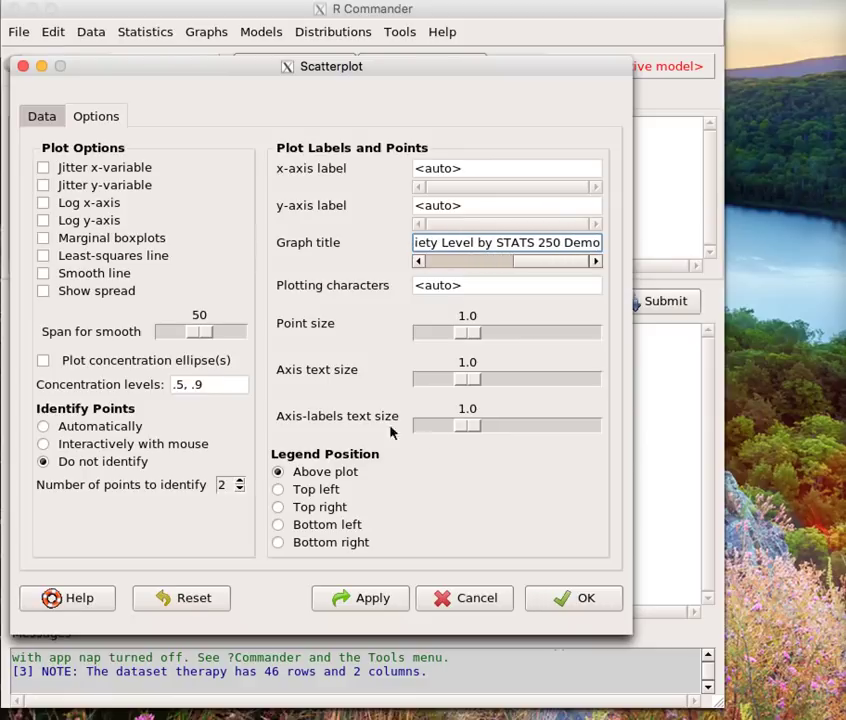
click(572, 596)
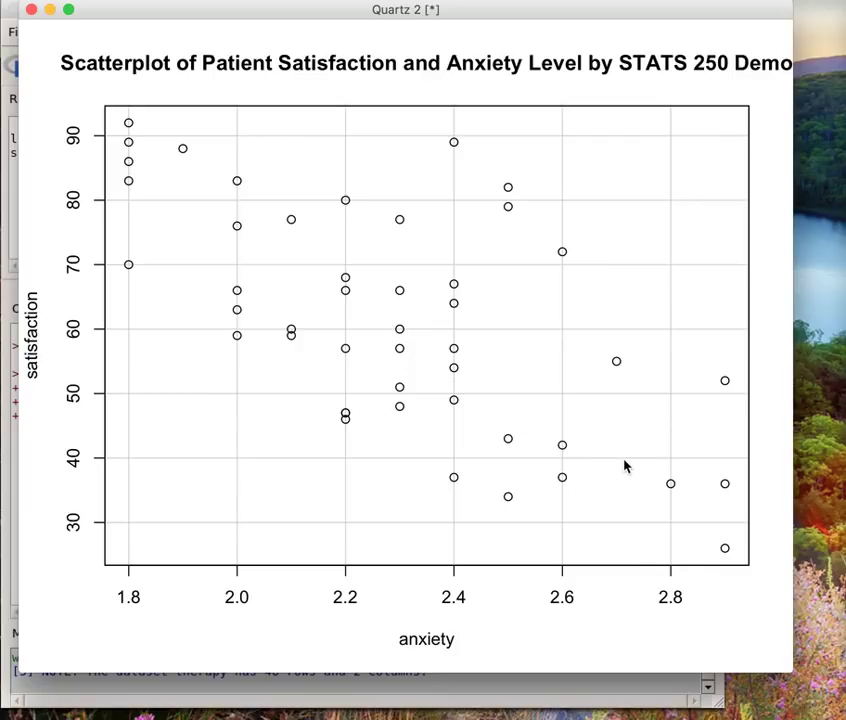
mouse_move(656, 472)
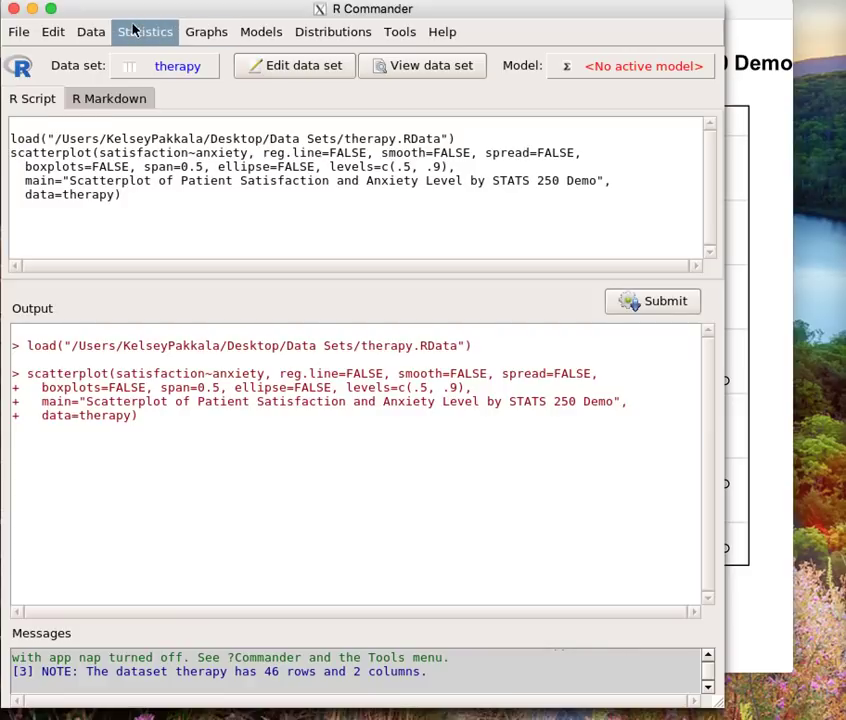
Fit RegModel.1 with satisfaction as response and anxiety as explanatory, showing its summary.
click(144, 32)
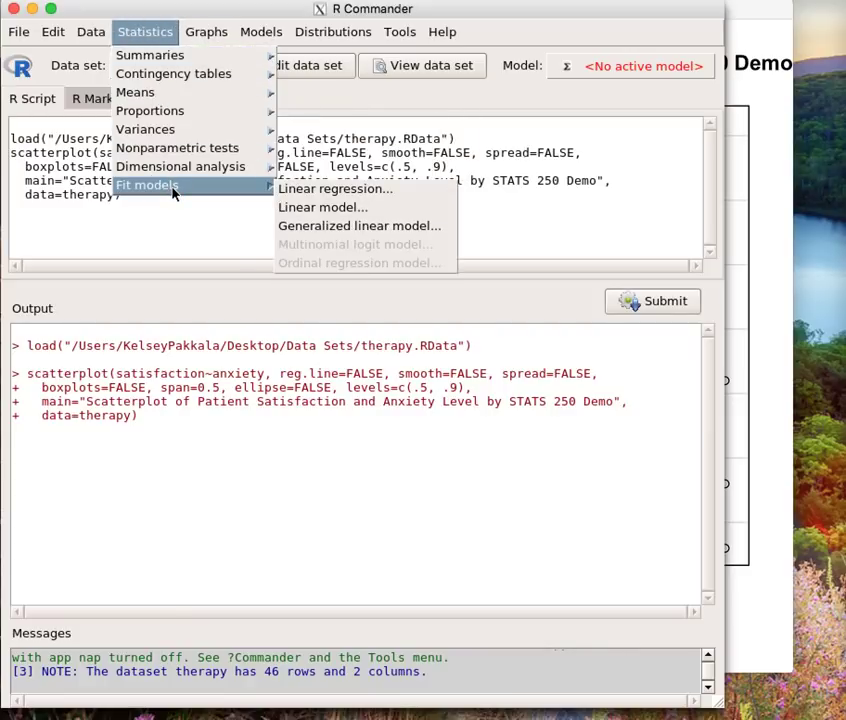
click(336, 188)
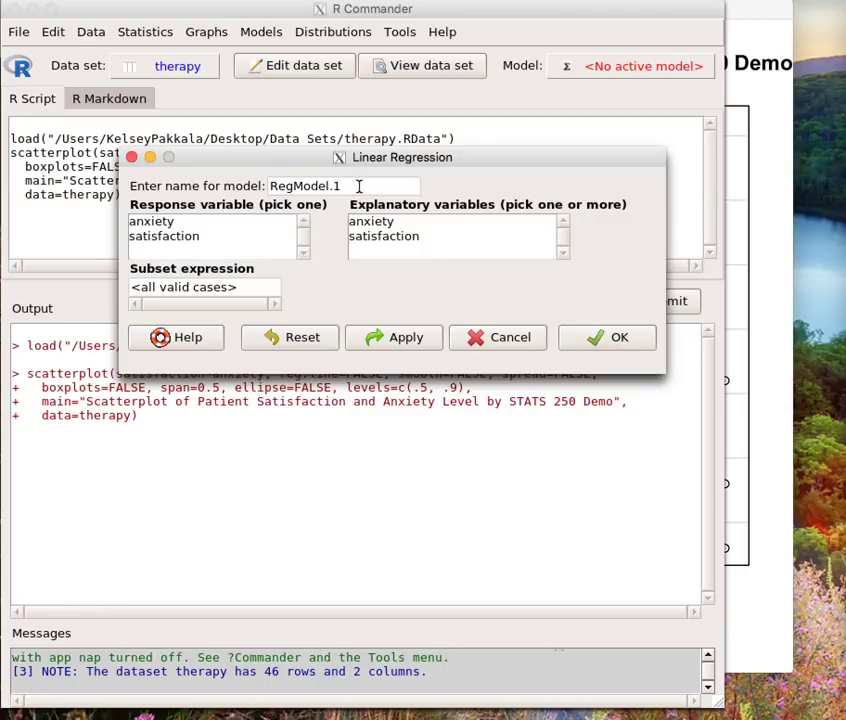
mouse_move(240, 236)
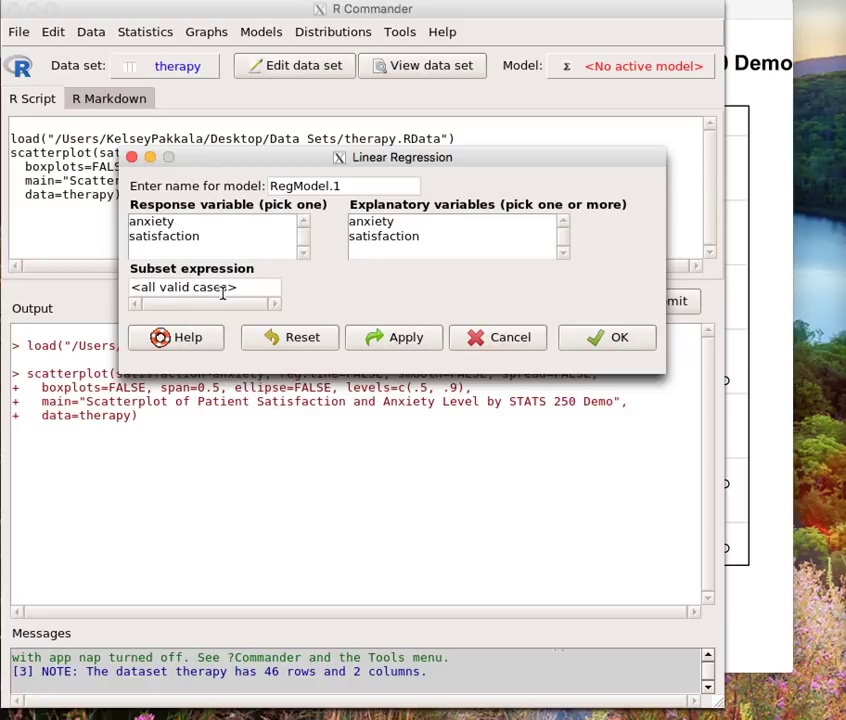
click(164, 236)
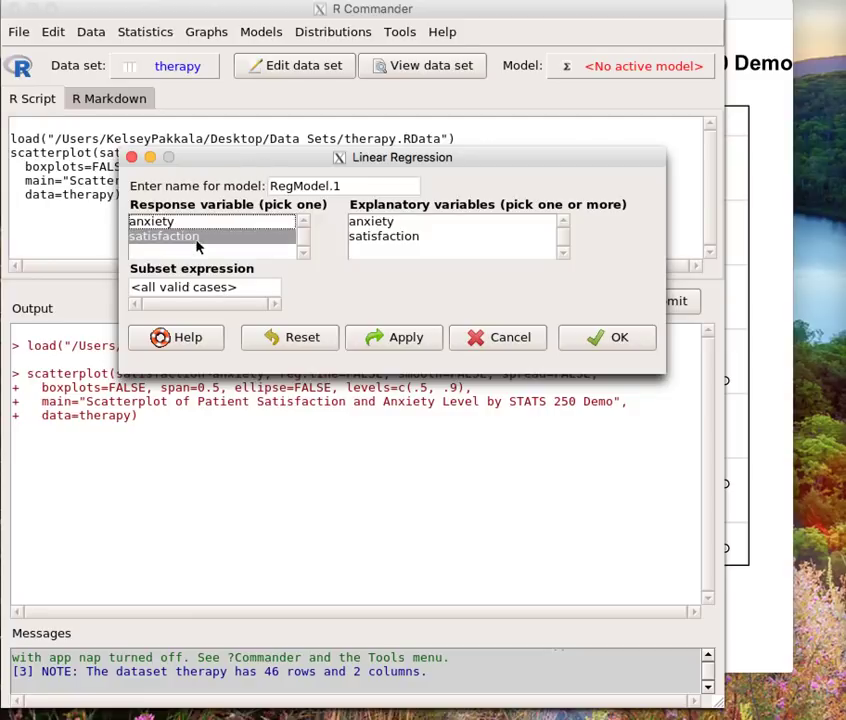
click(164, 236)
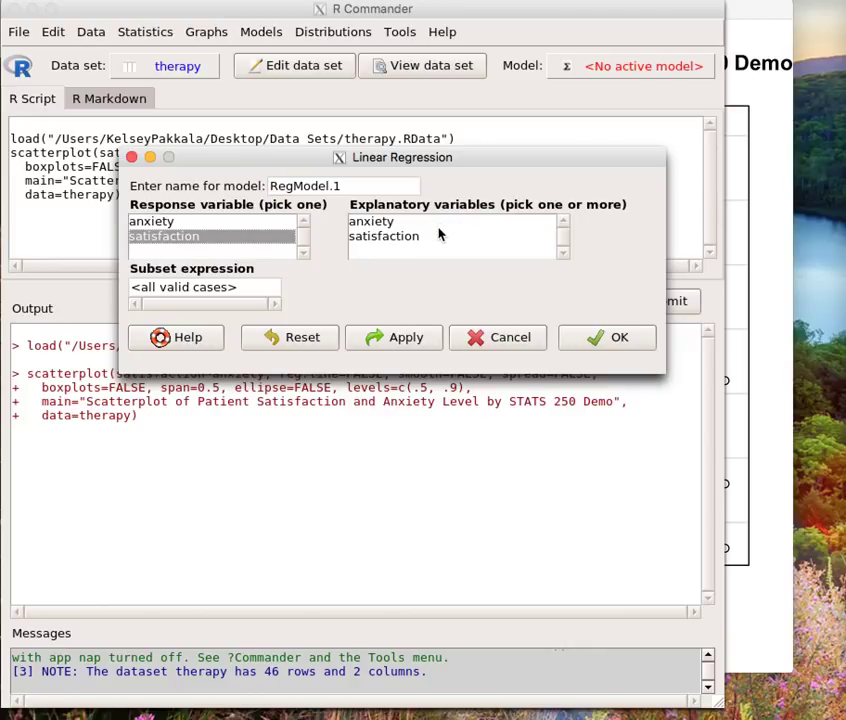
click(372, 220)
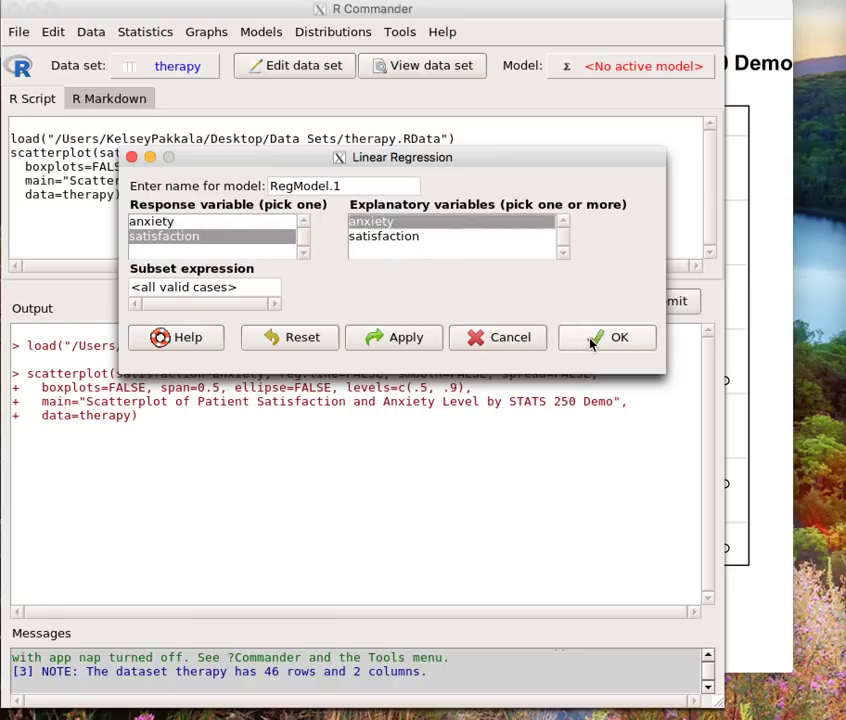
click(620, 336)
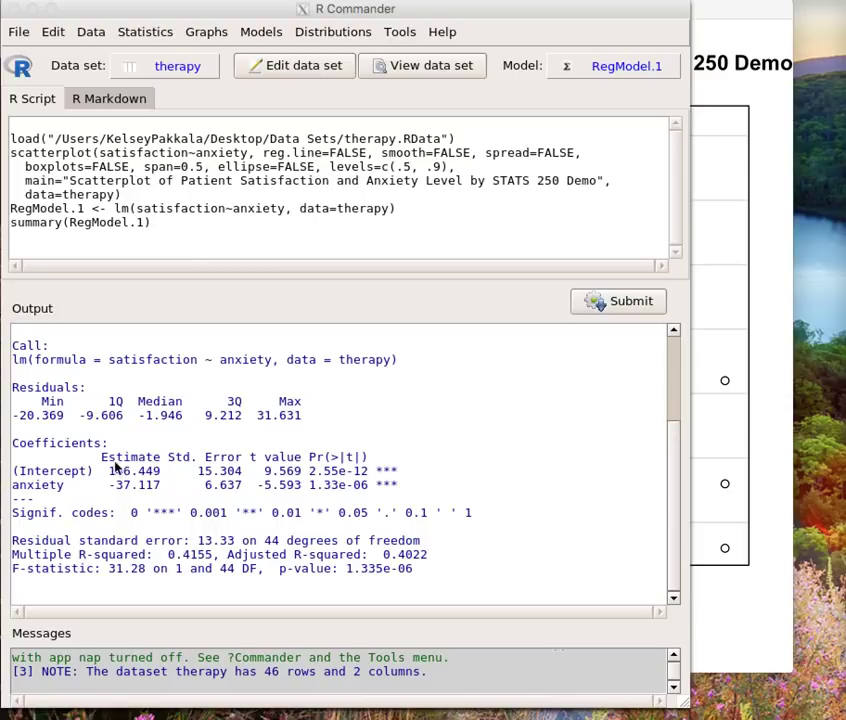
double_click(156, 470)
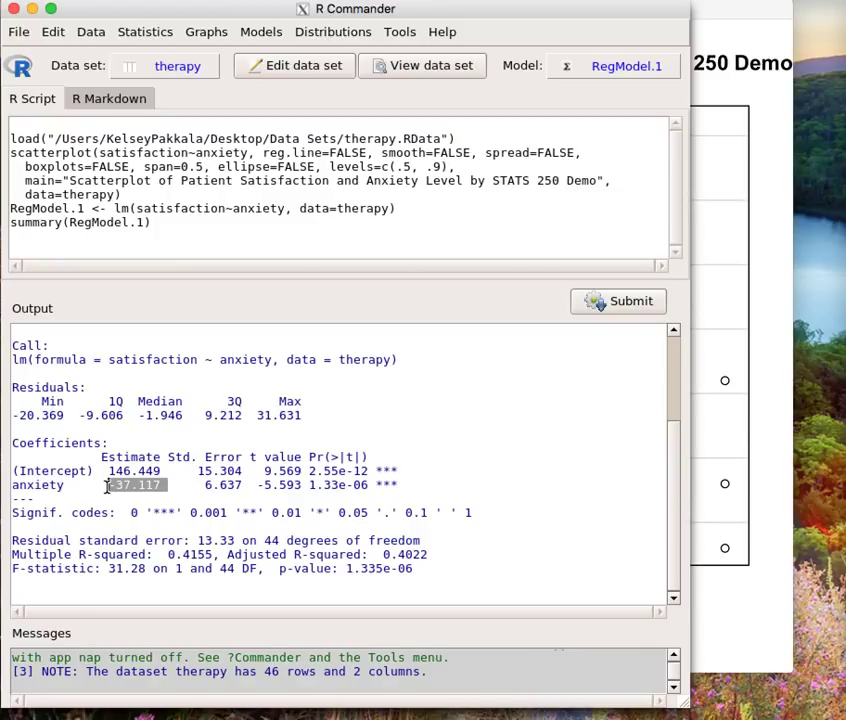
double_click(38, 486)
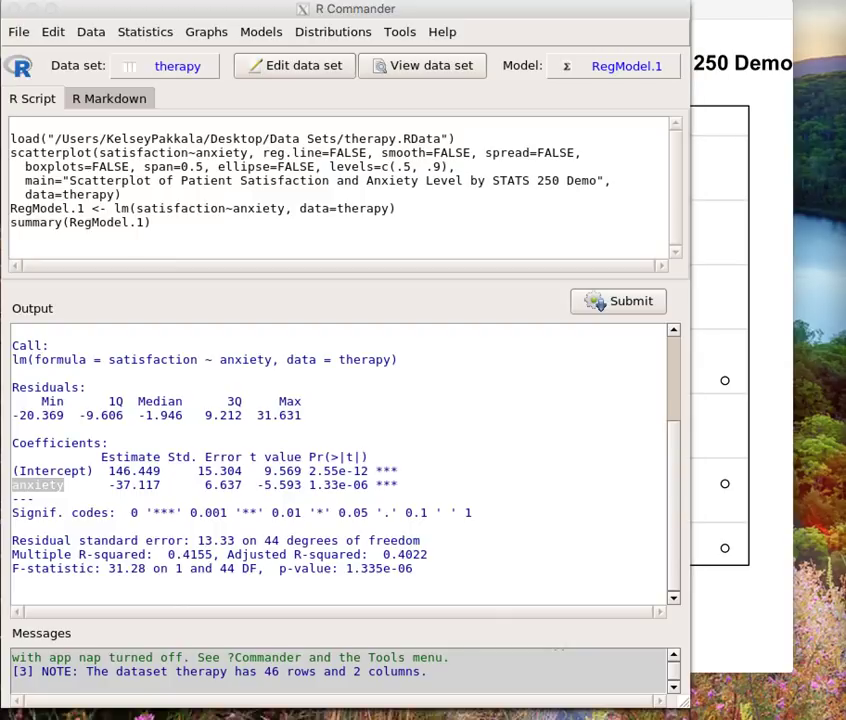
mouse_move(390, 496)
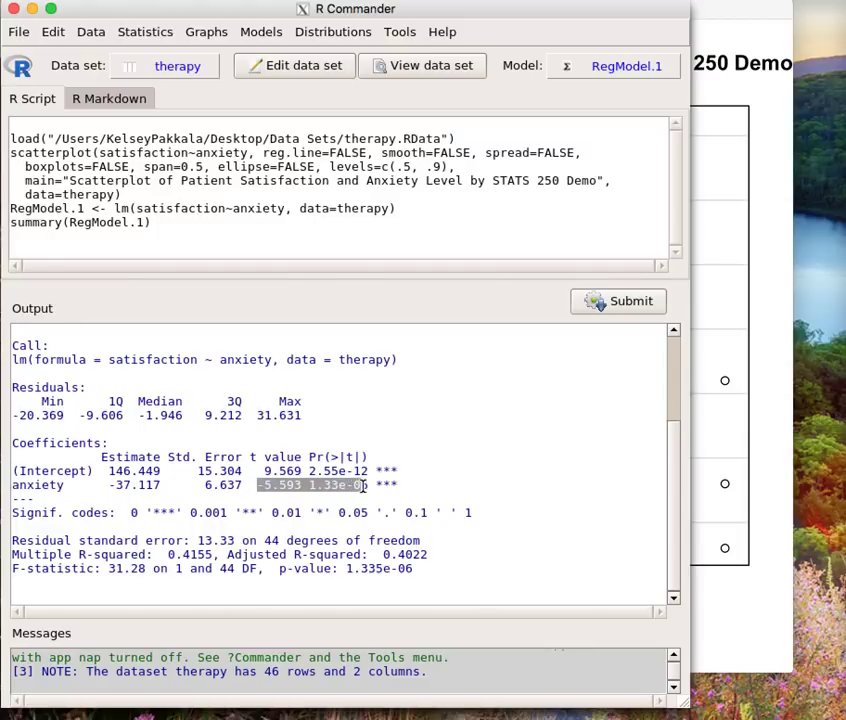
mouse_move(344, 520)
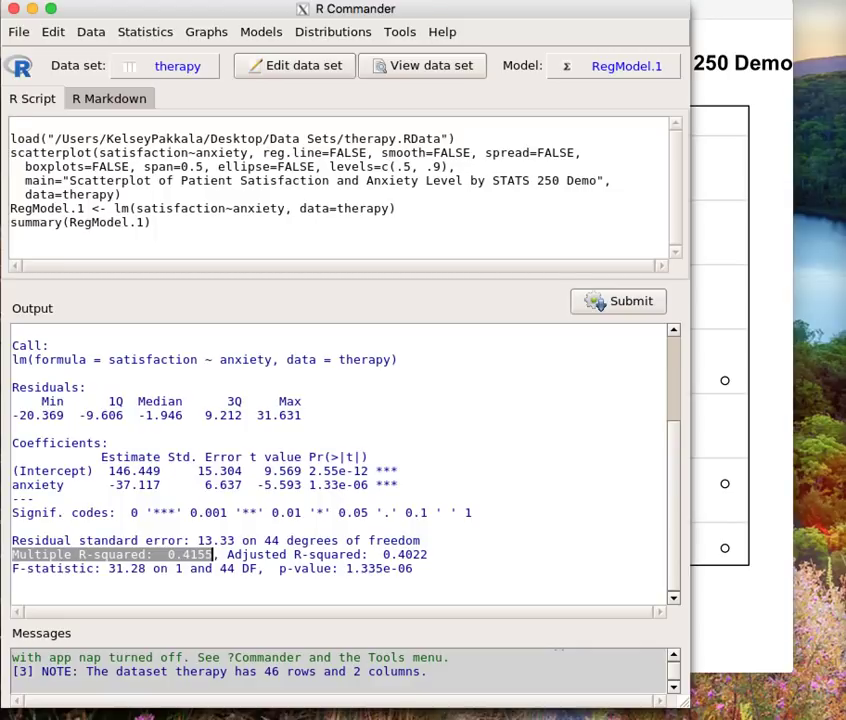
mouse_move(144, 530)
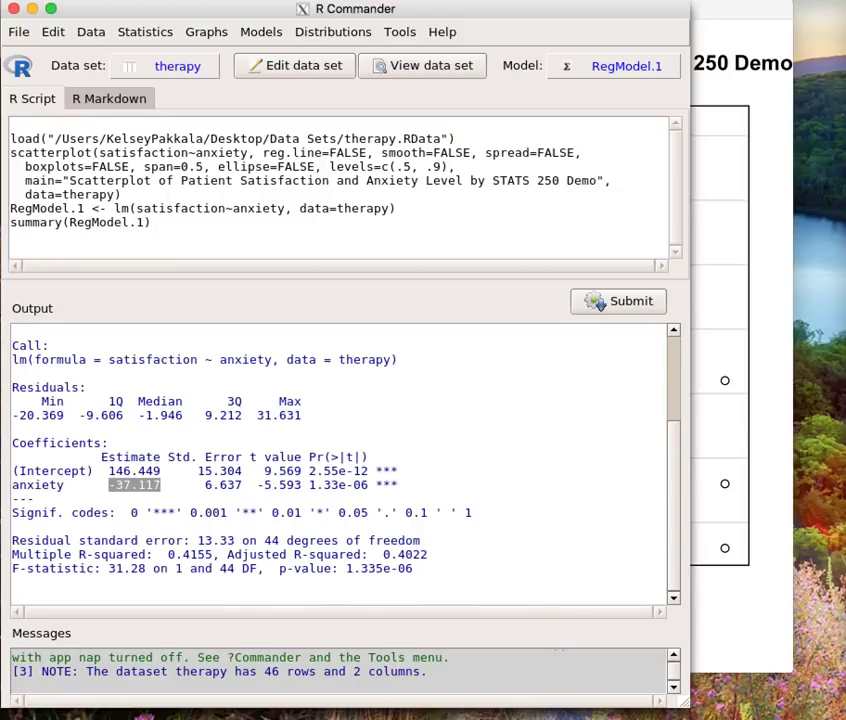
Run the Pearson correlation matrix of anxiety and satisfaction, giving -0.644591.
click(144, 32)
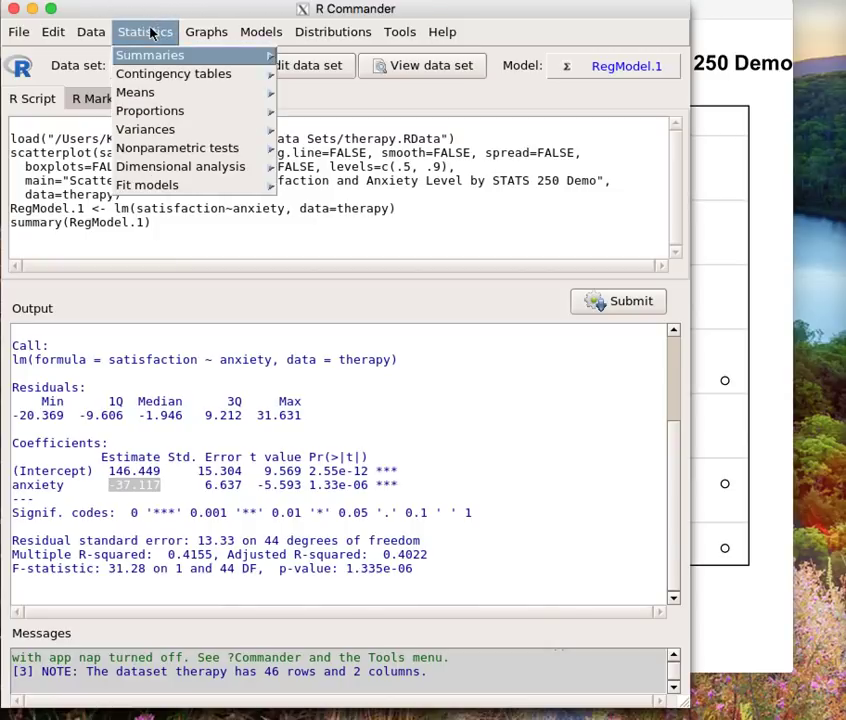
mouse_move(172, 72)
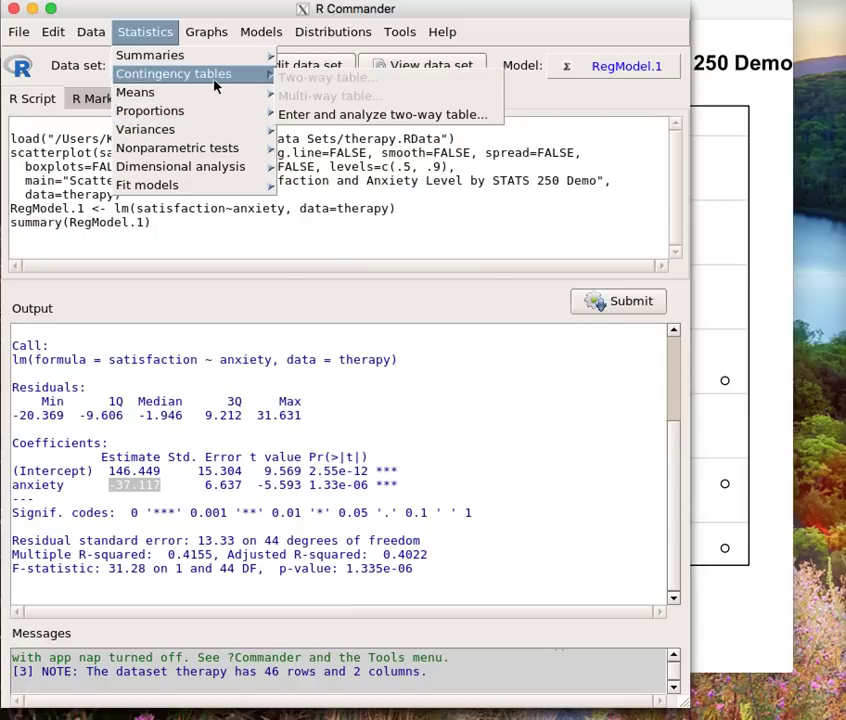
mouse_move(150, 56)
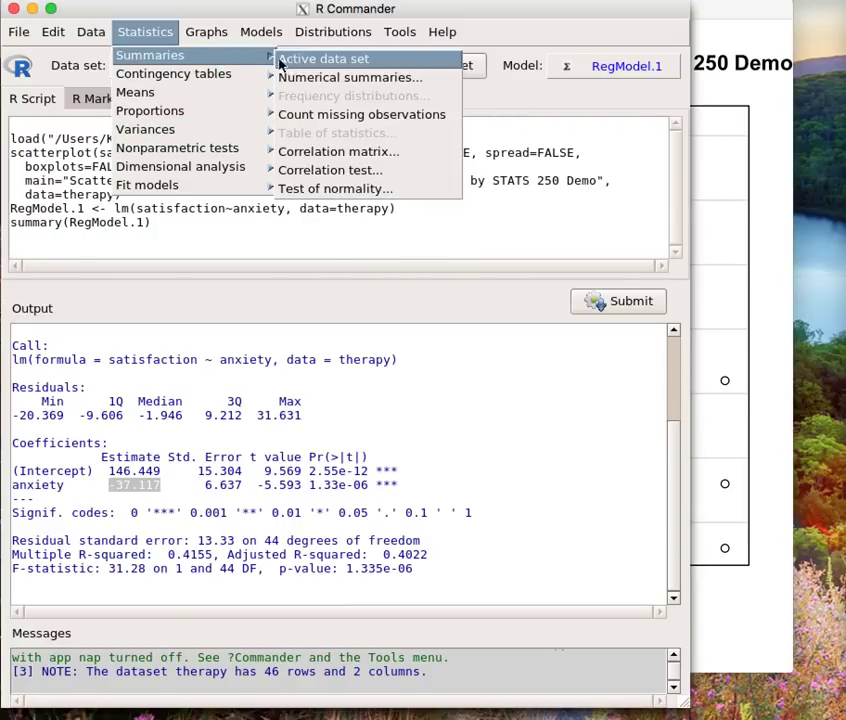
click(338, 152)
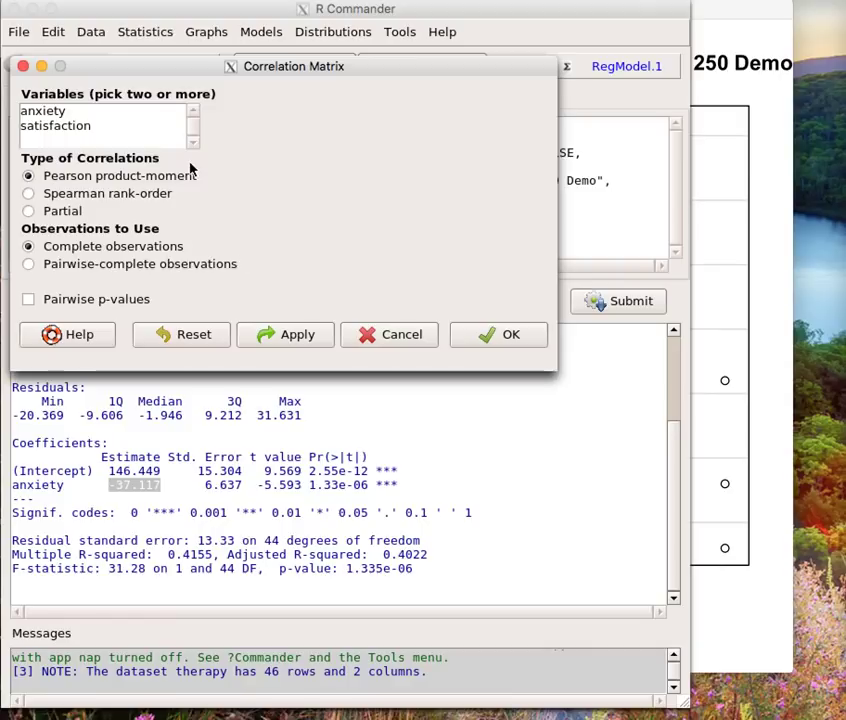
mouse_move(164, 180)
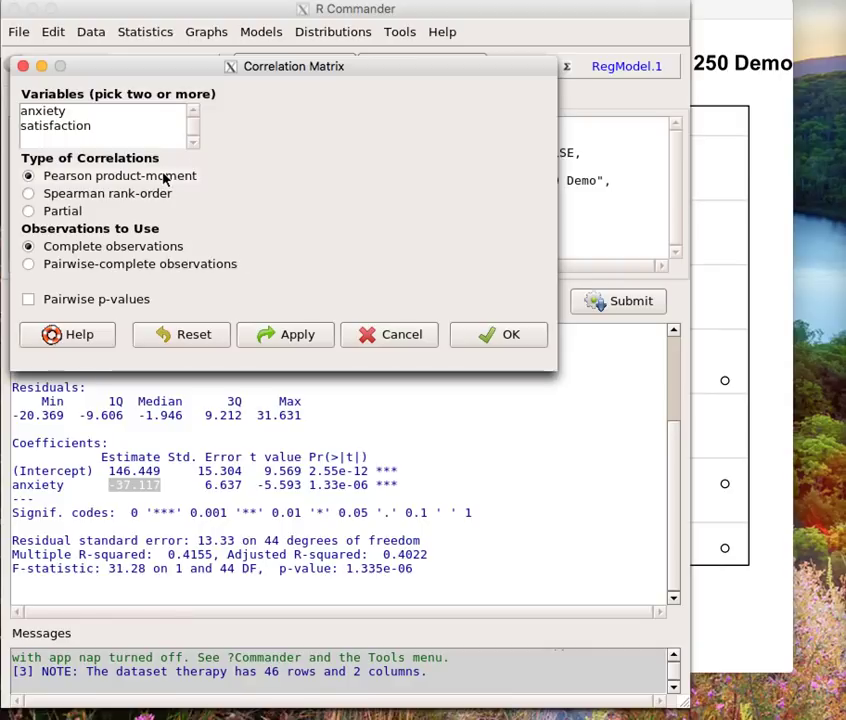
mouse_move(100, 114)
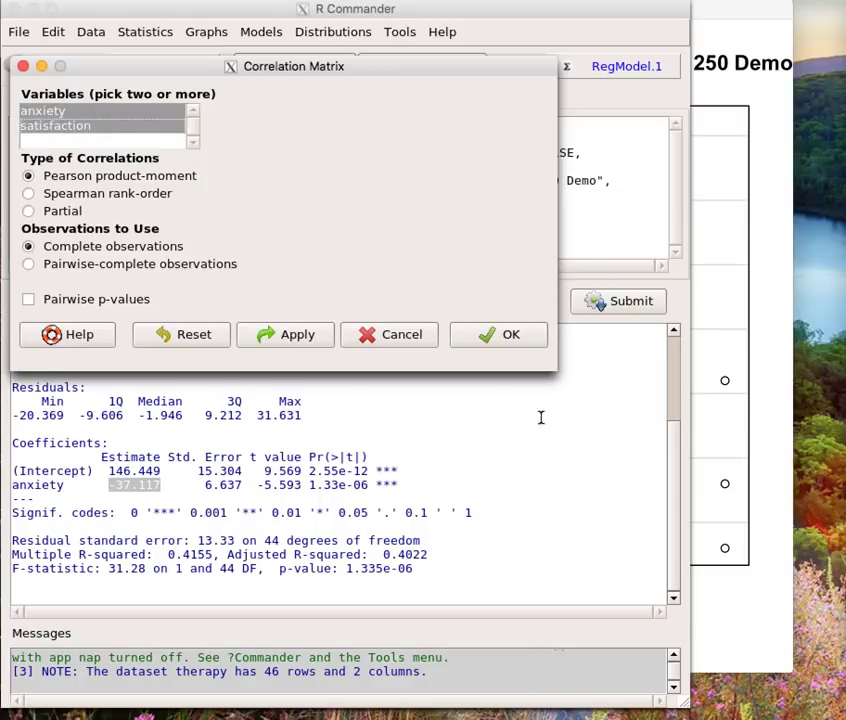
click(402, 334)
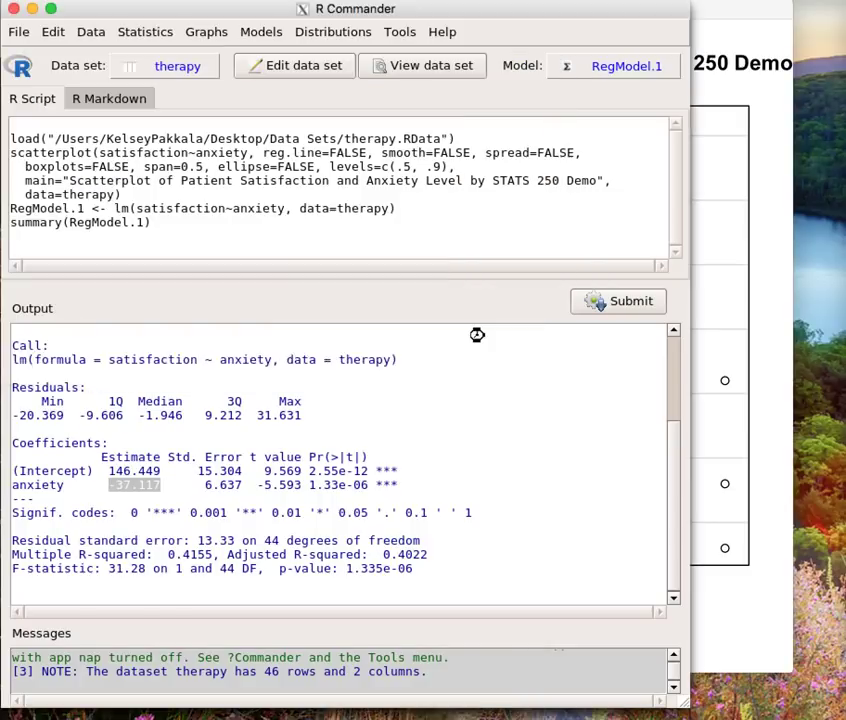
click(616, 300)
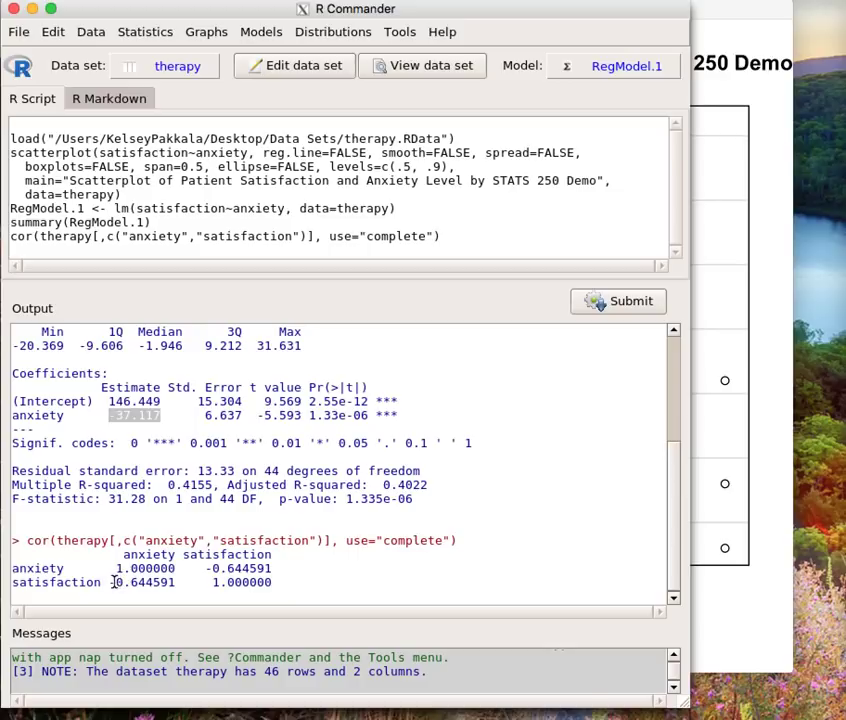
double_click(142, 582)
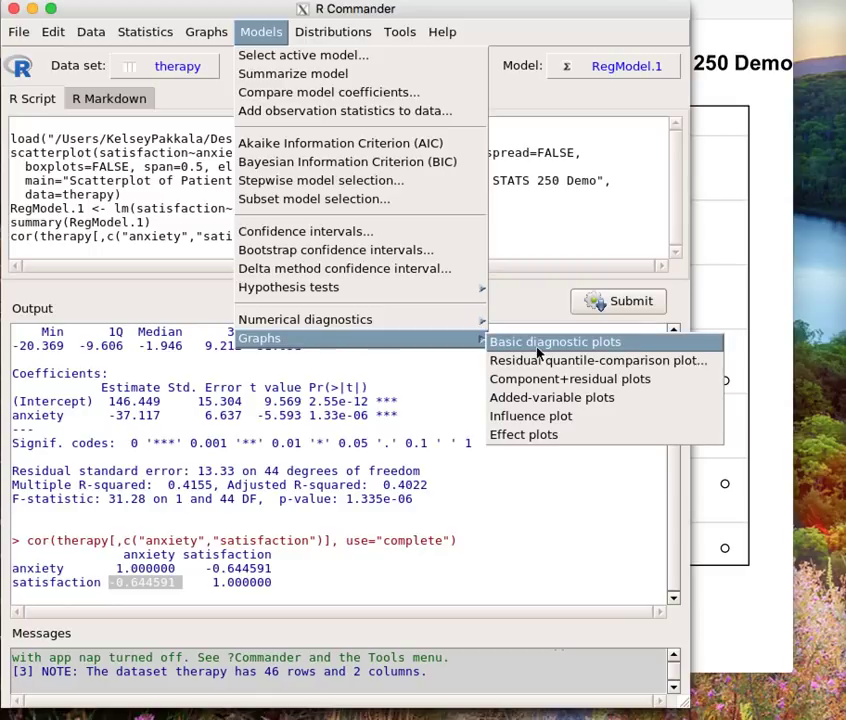
Generate the basic diagnostic plots for RegModel.1.
click(556, 340)
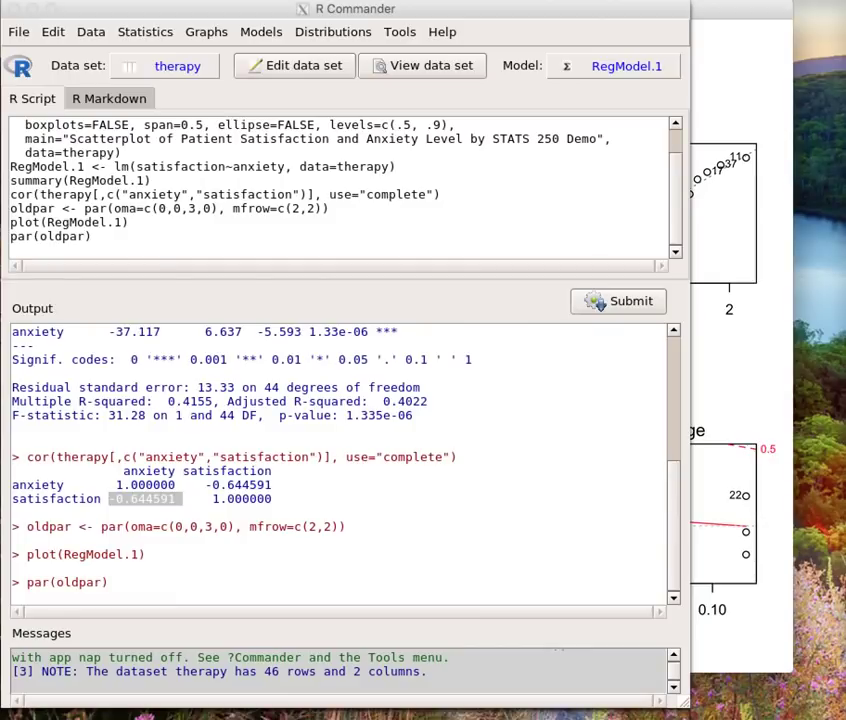
mouse_move(602, 206)
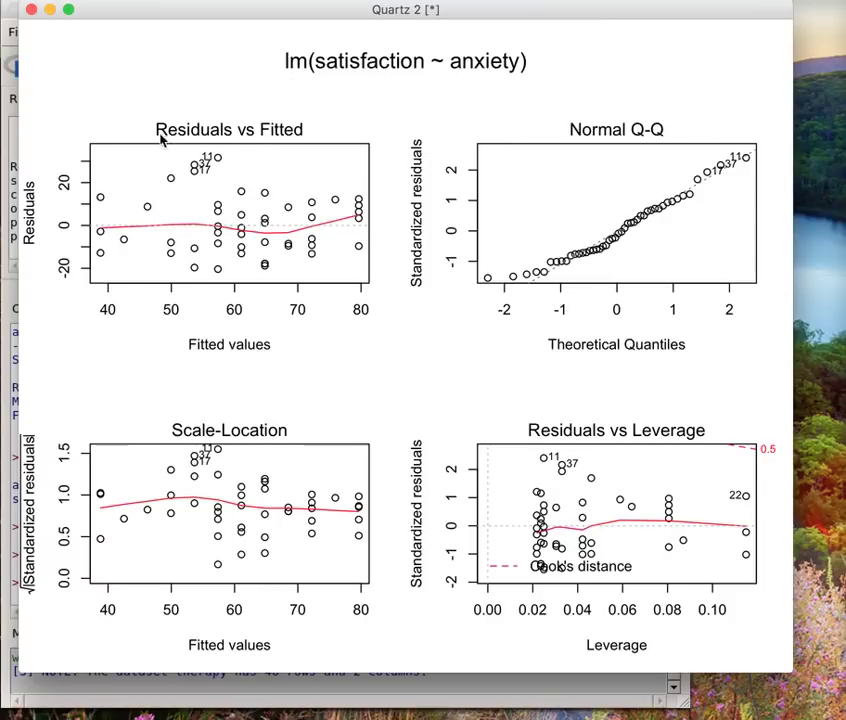
mouse_move(676, 264)
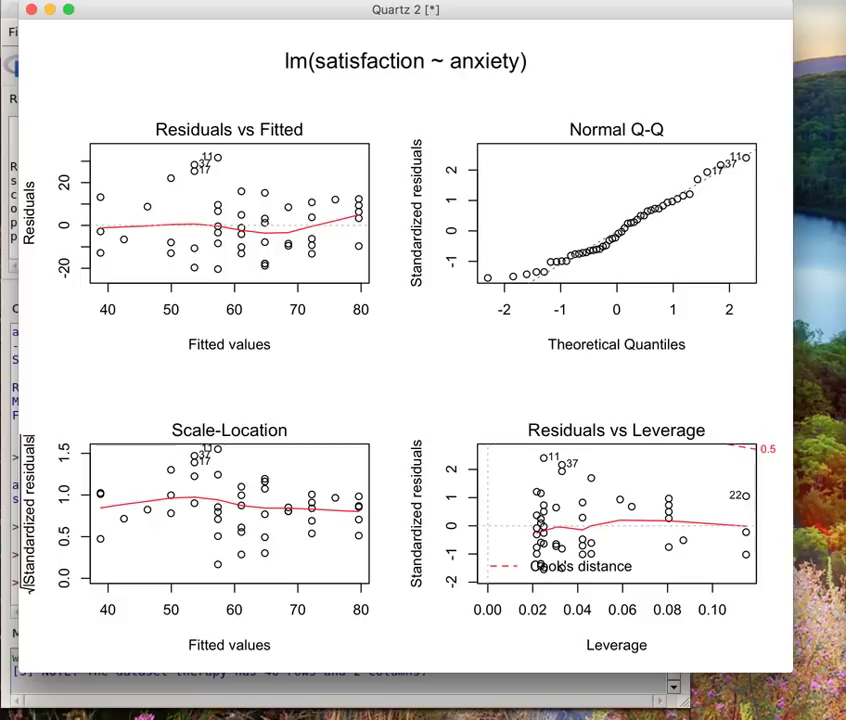
mouse_move(48, 302)
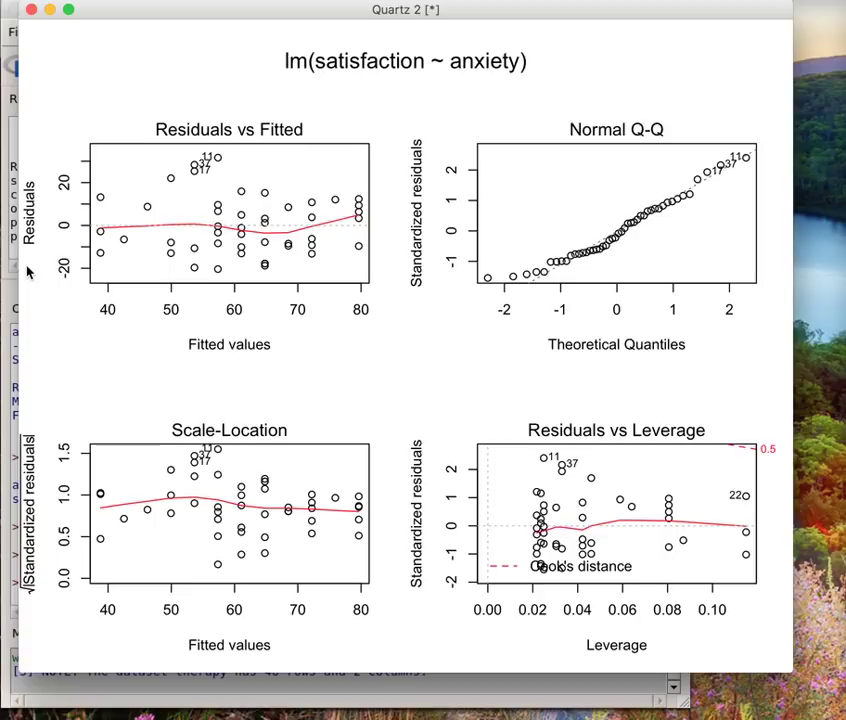
mouse_move(28, 272)
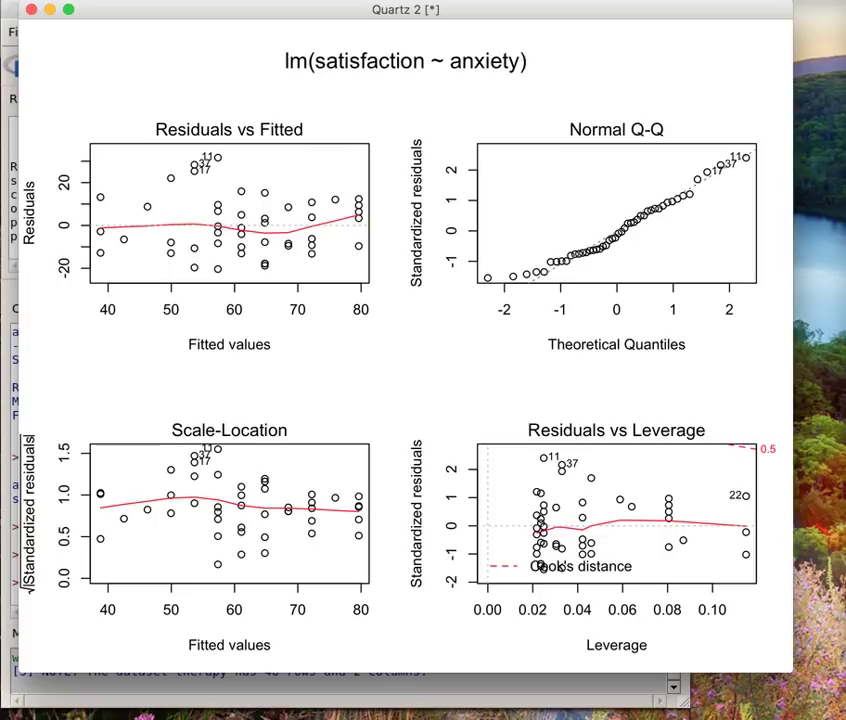
mouse_move(478, 298)
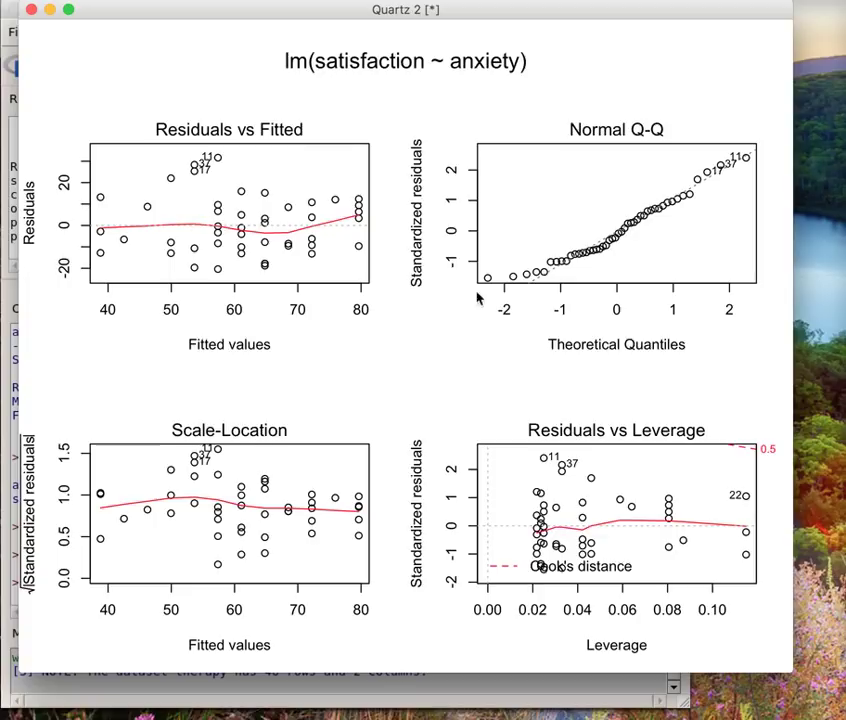
mouse_move(236, 356)
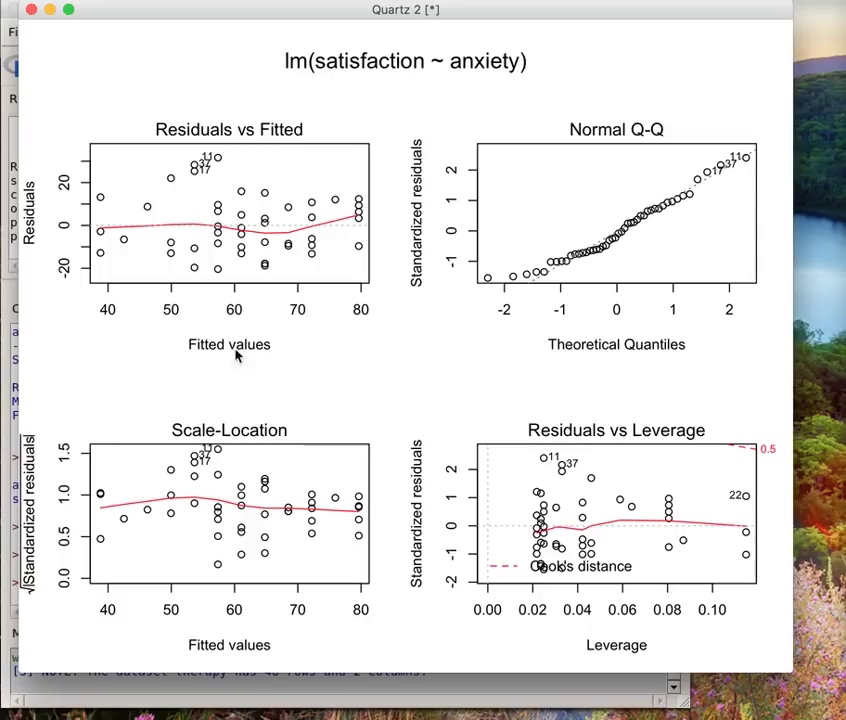
mouse_move(96, 230)
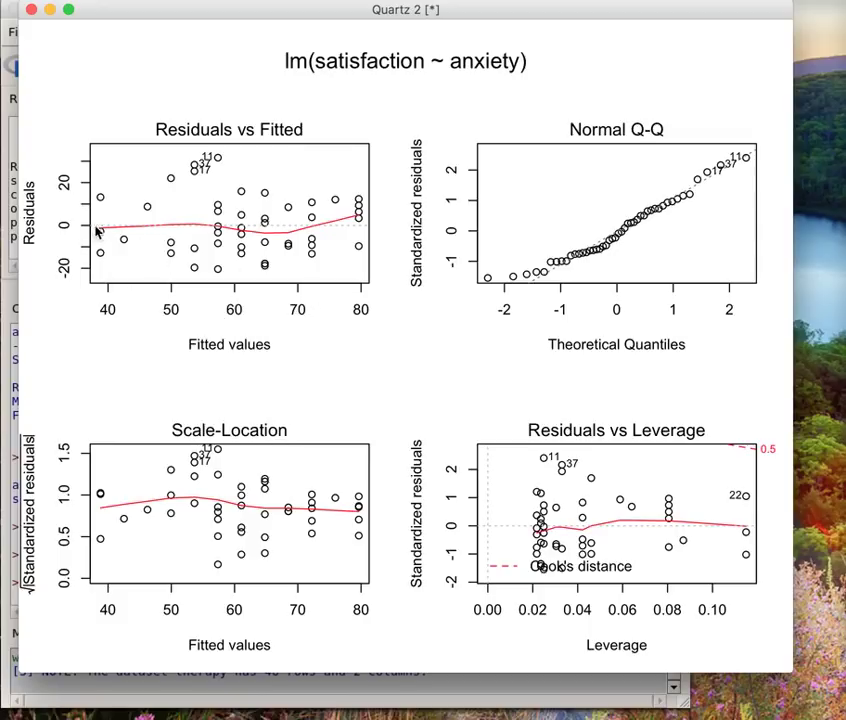
mouse_move(264, 232)
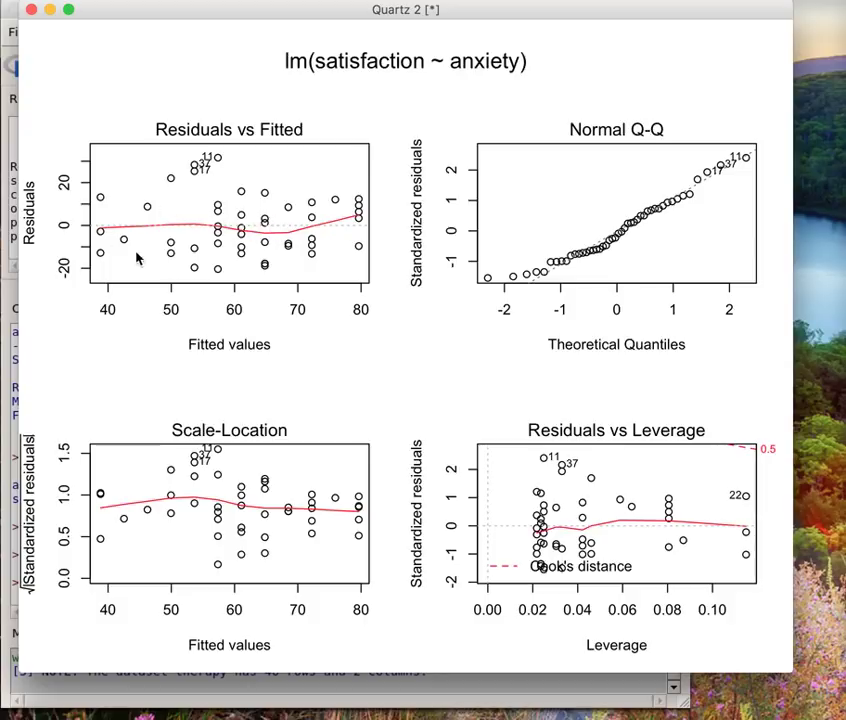
mouse_move(144, 204)
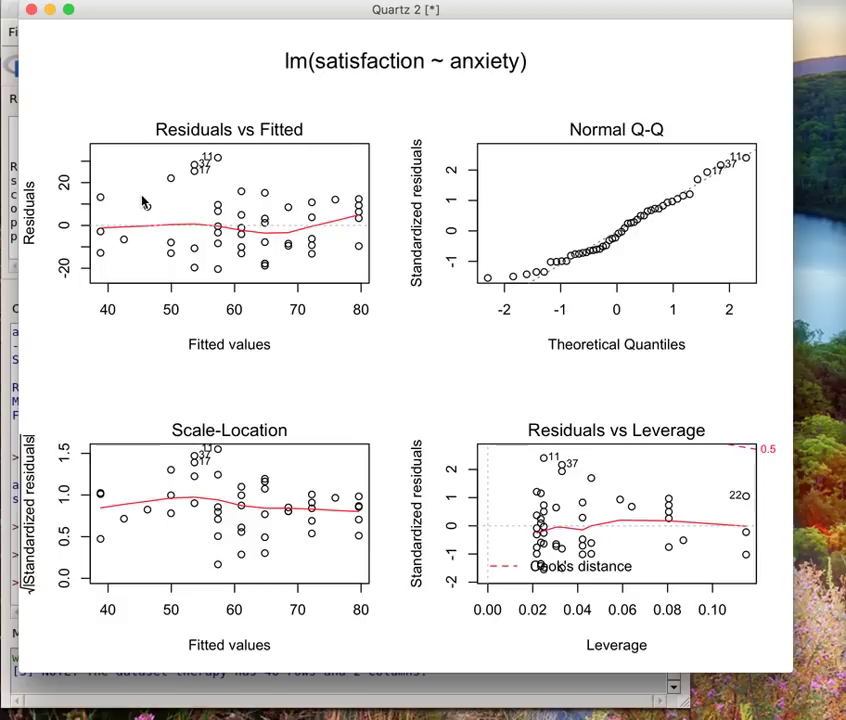
mouse_move(504, 212)
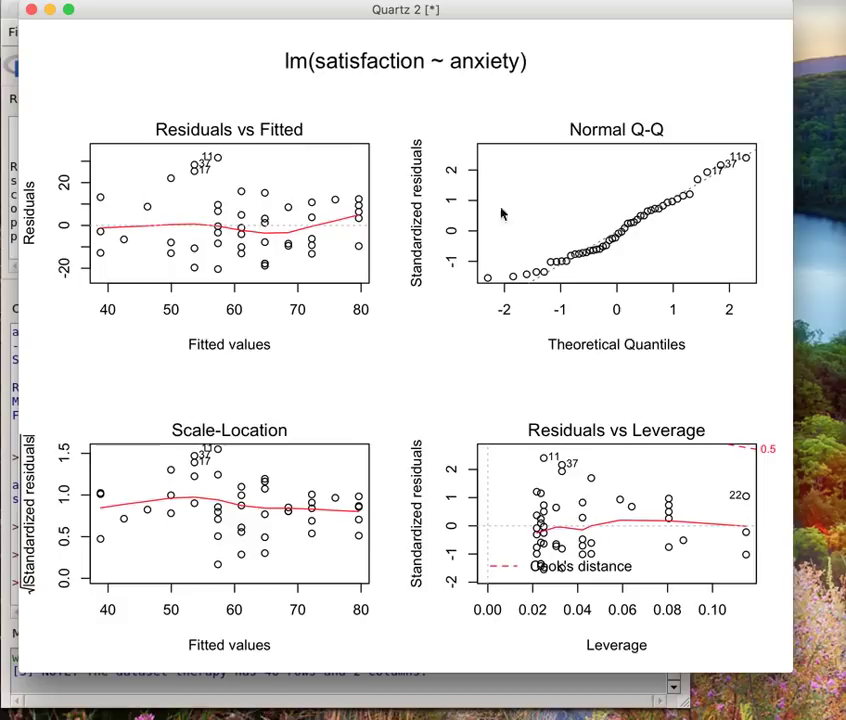
mouse_move(516, 220)
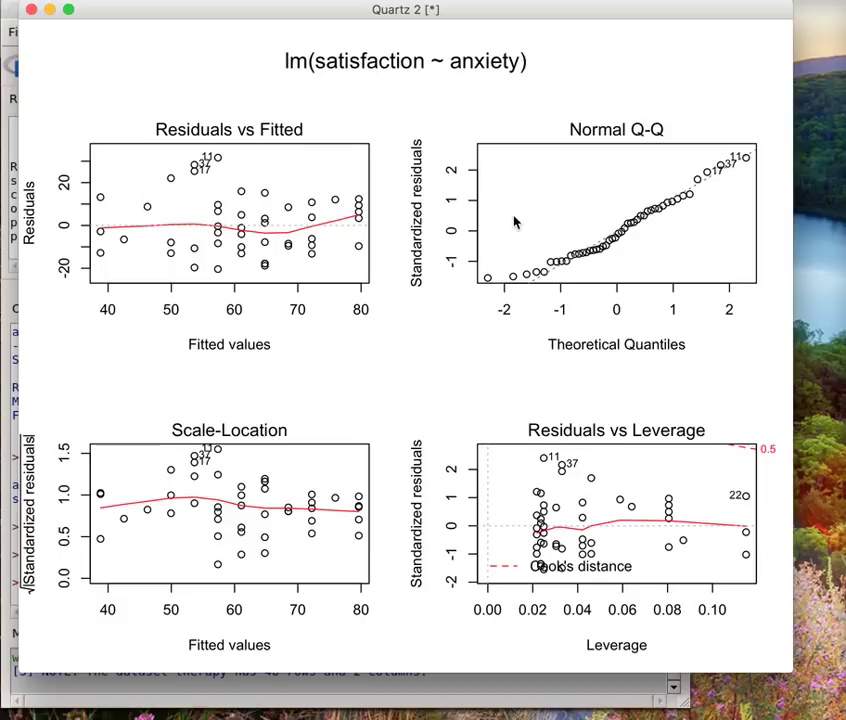
mouse_move(708, 258)
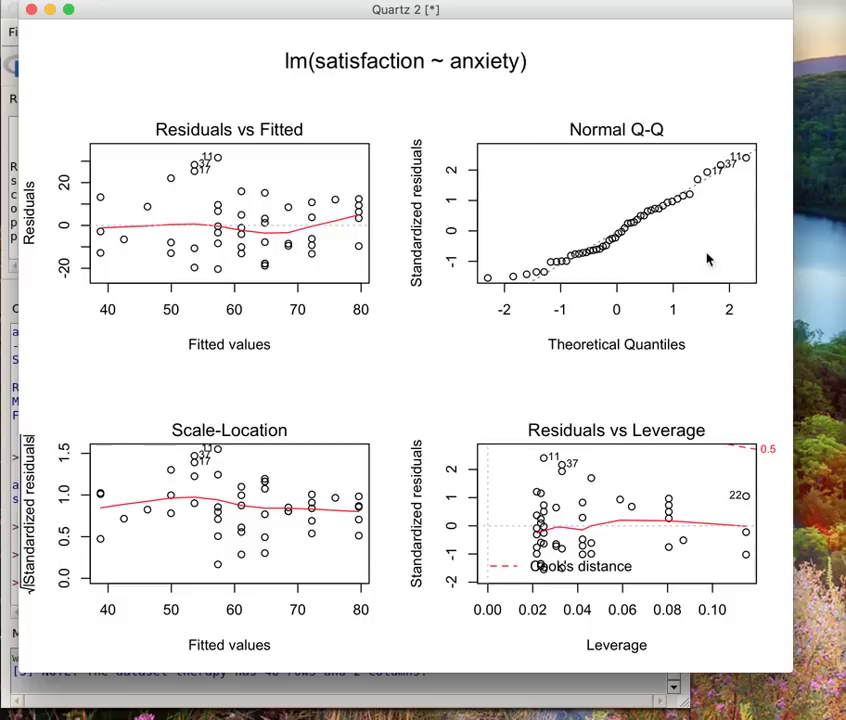
mouse_move(602, 282)
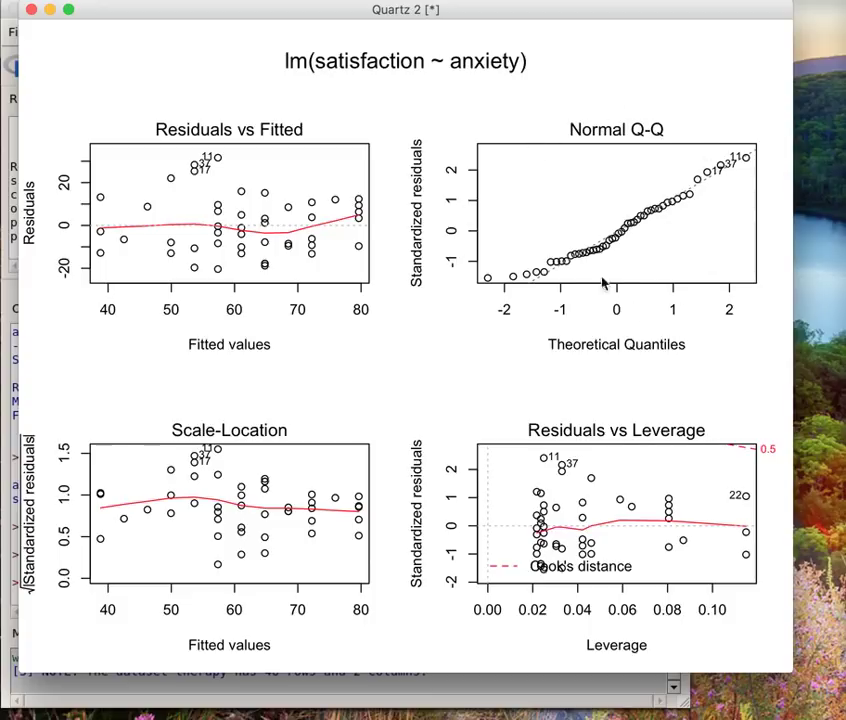
mouse_move(738, 272)
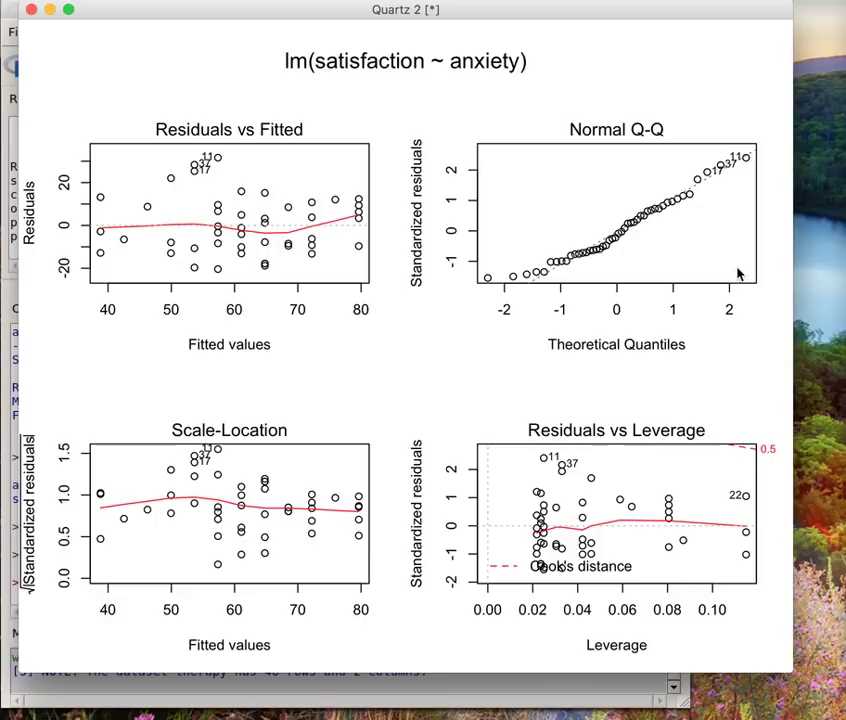